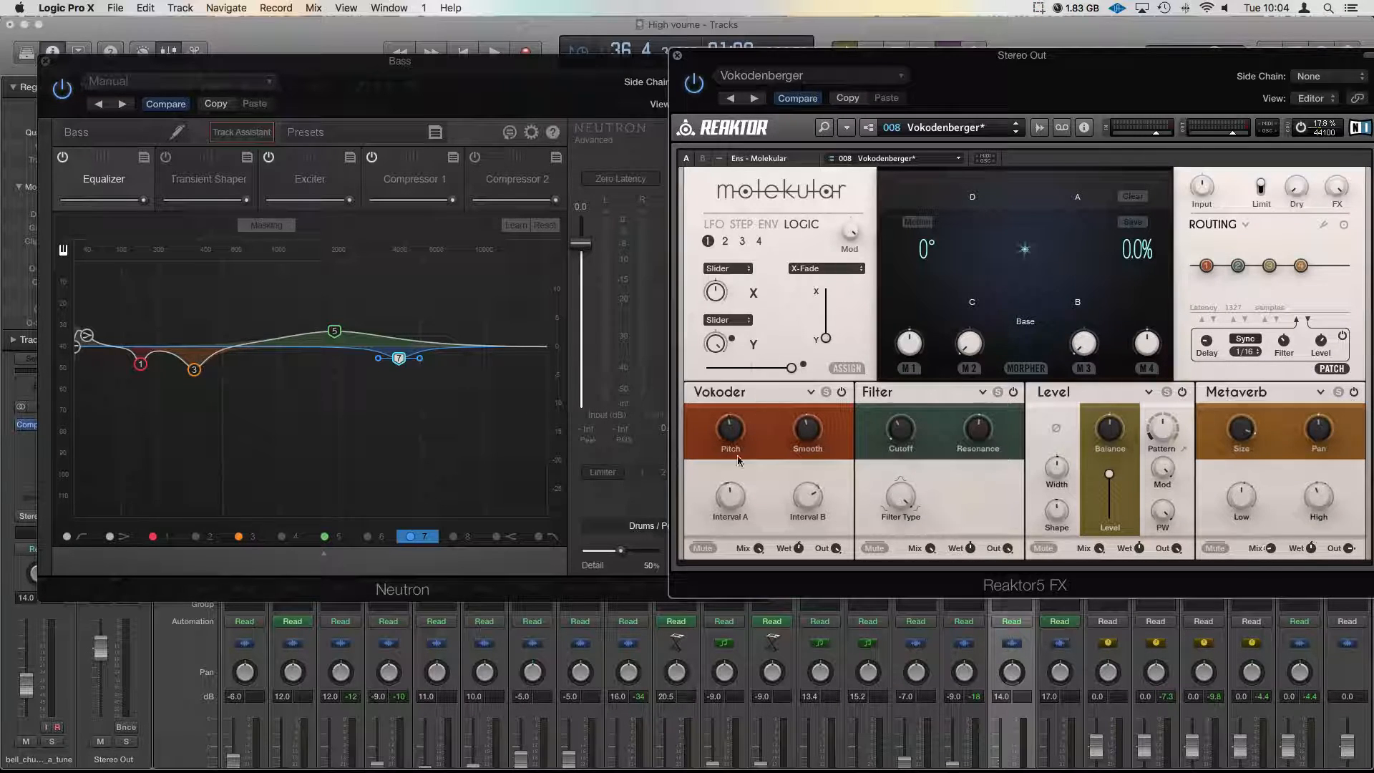
mouse_move(1314, 474)
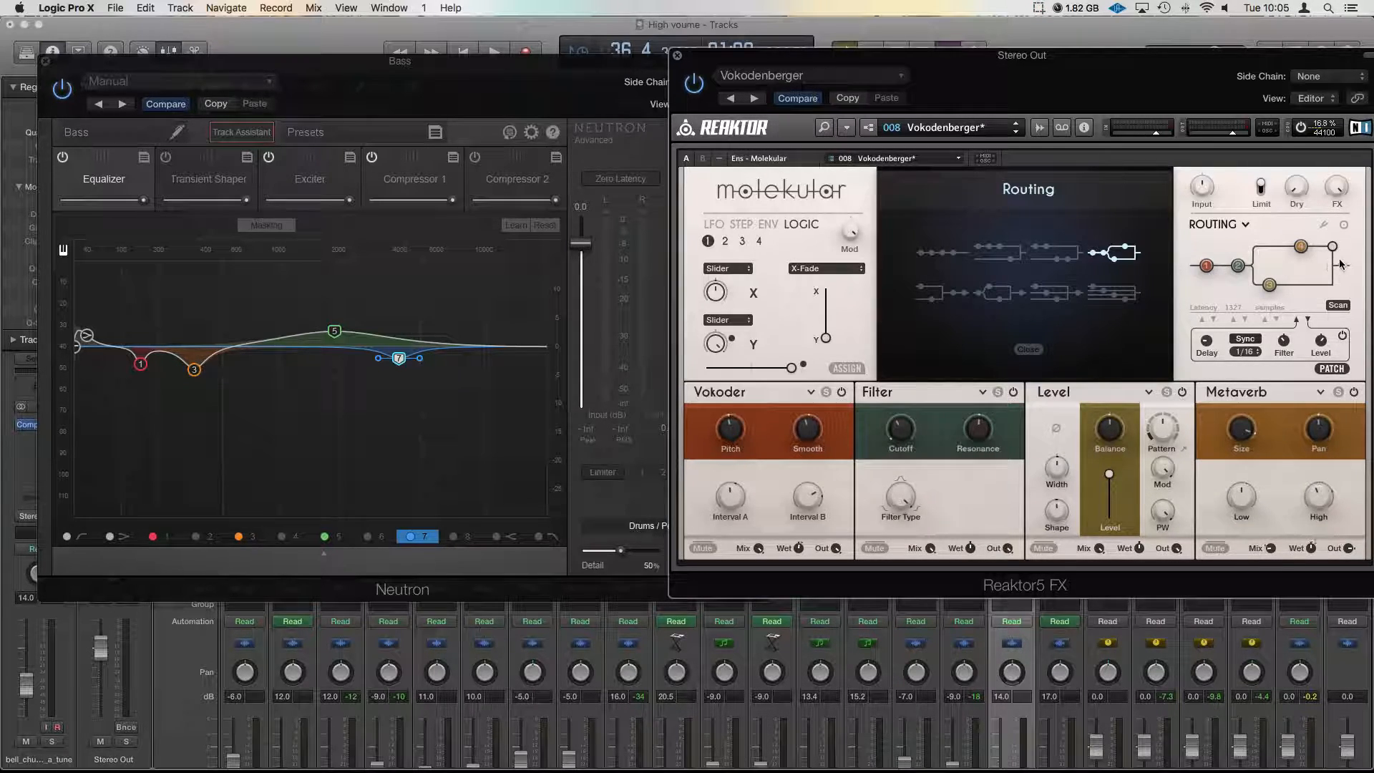
Reorder Molekular's Vokoder, Filter, Level and Metaverb into a staggered cascading chain
click(1336, 305)
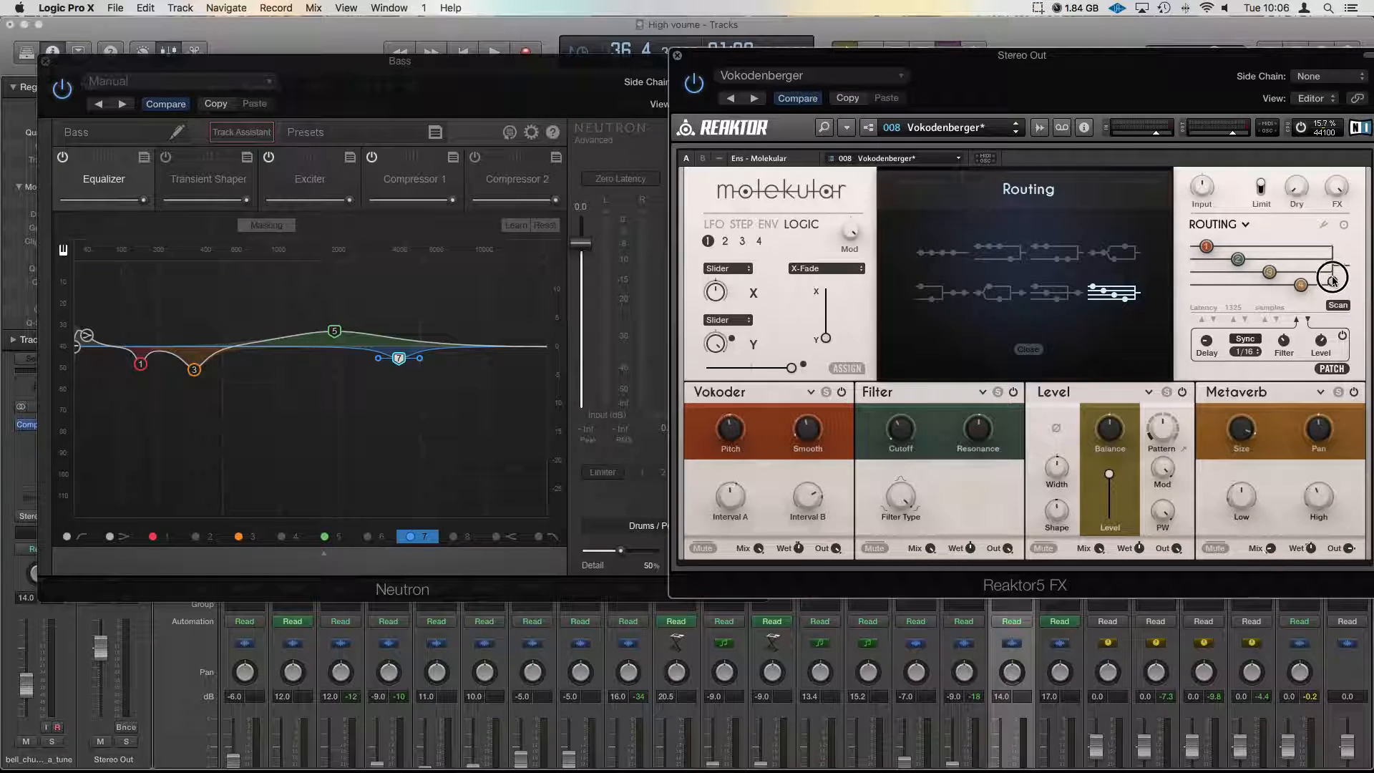
Drag a routing node back so the modules form two parallel branches
drag(1330, 279, 1333, 292)
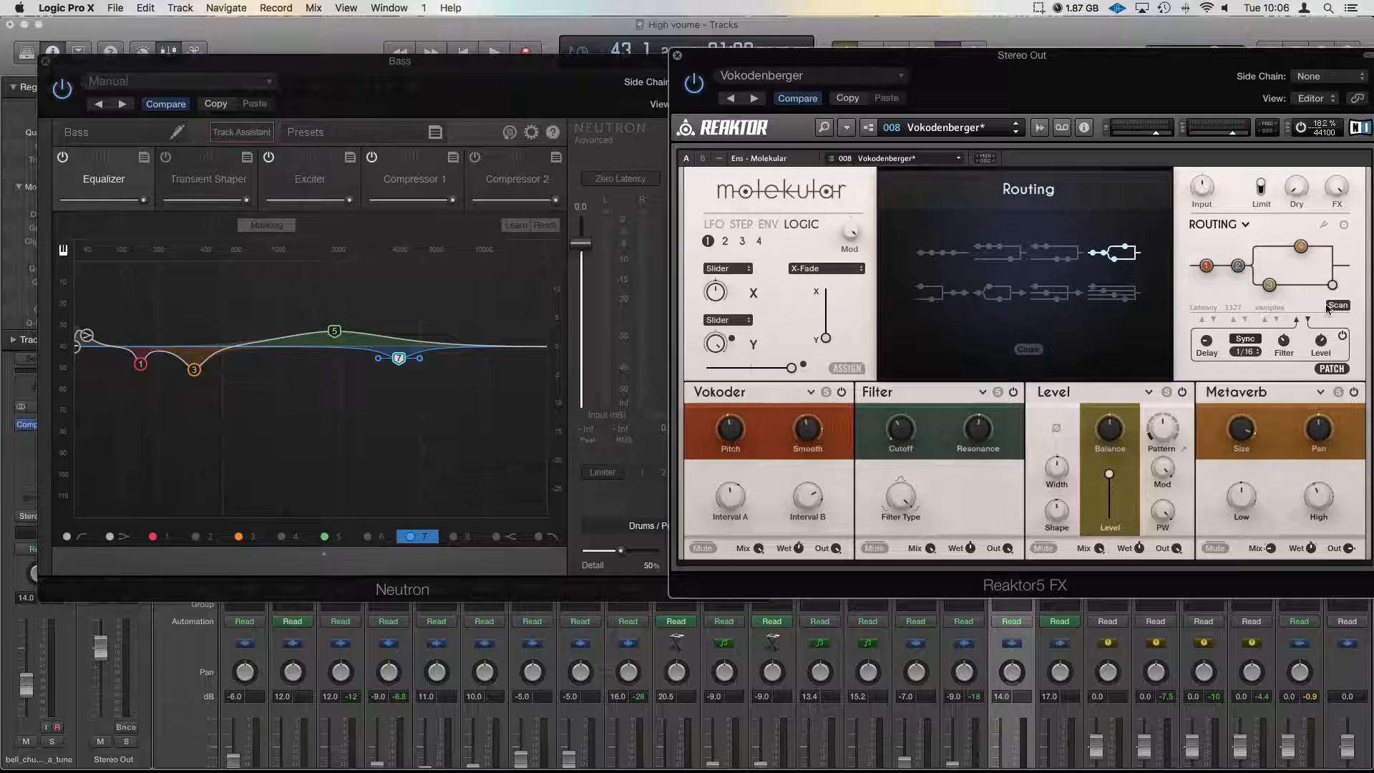
Show Molekular's Pitch Quantization panel and dismiss the System Overload alert
click(495, 50)
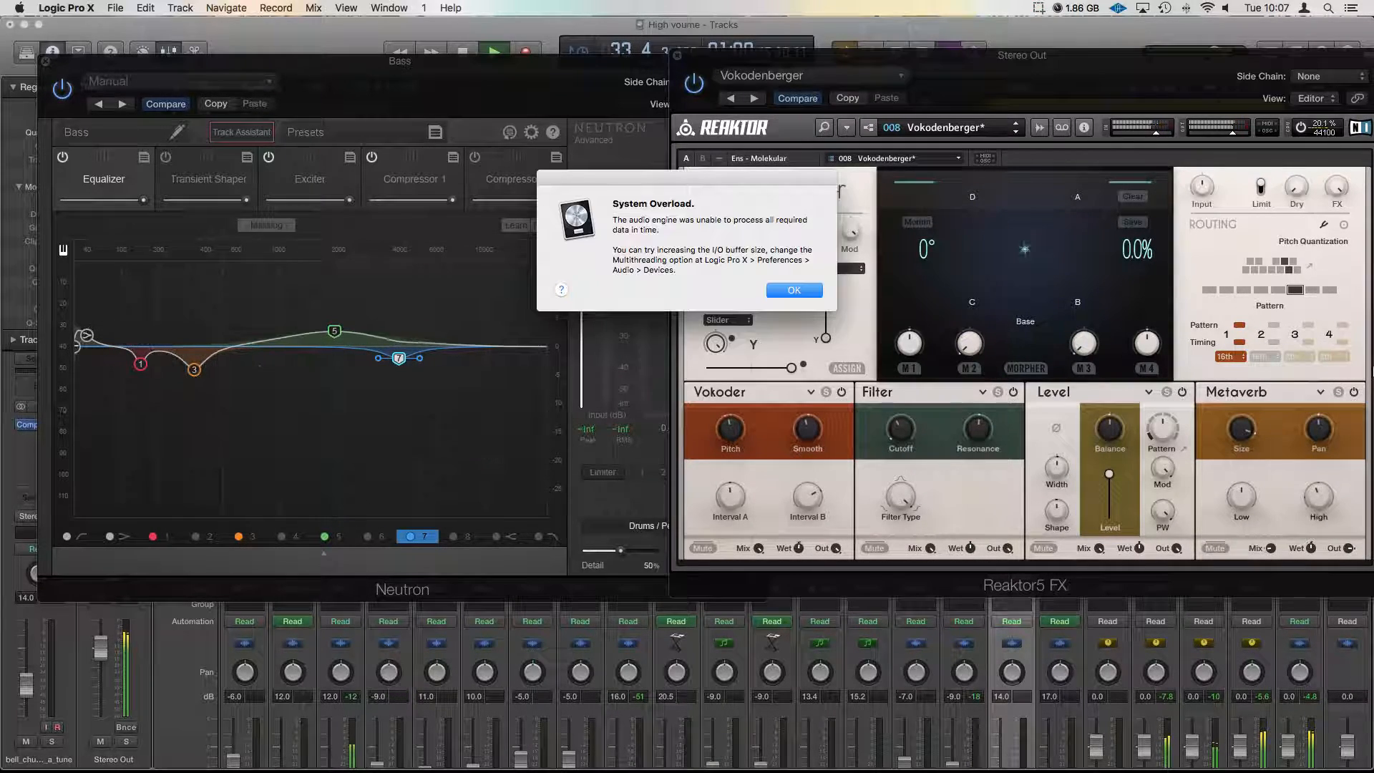
click(794, 289)
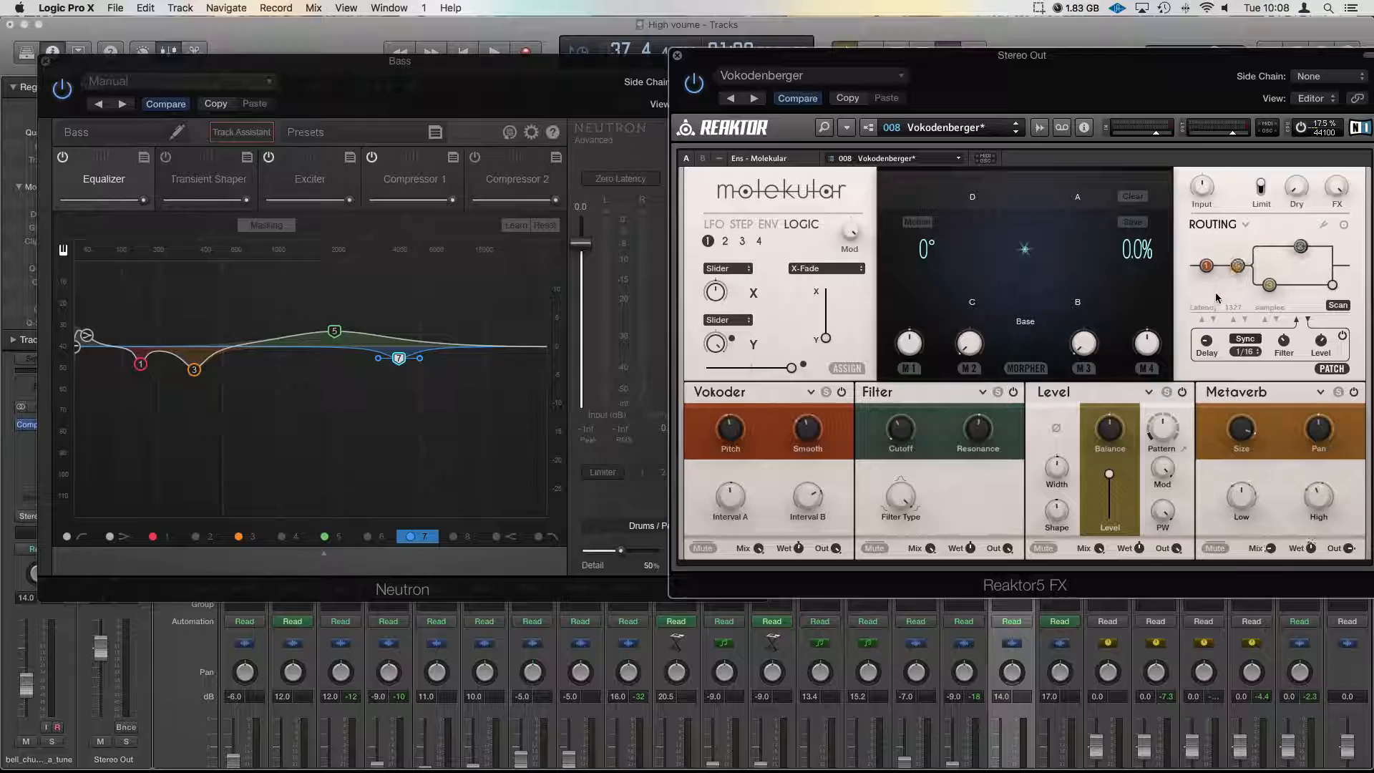
Start playback to hear the bass through Molekular's branched routing
click(492, 52)
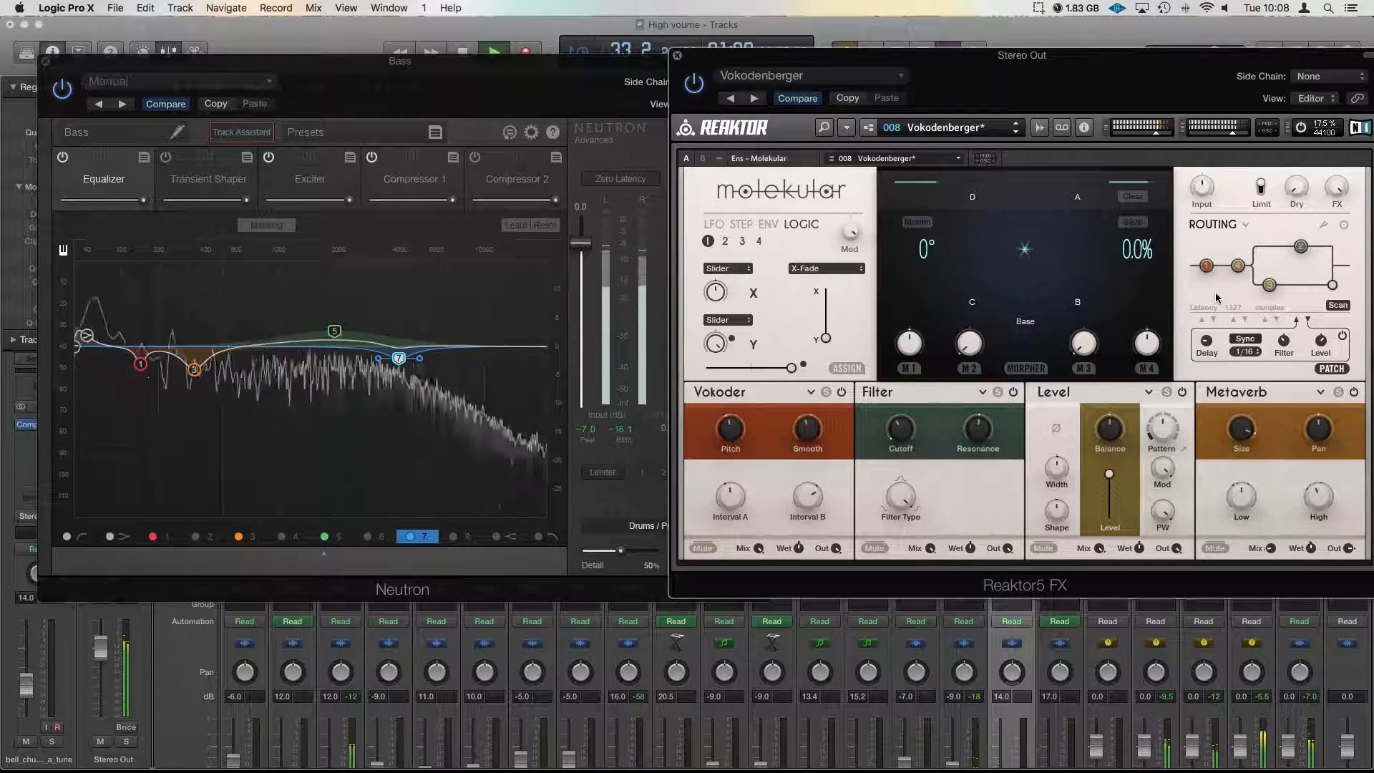